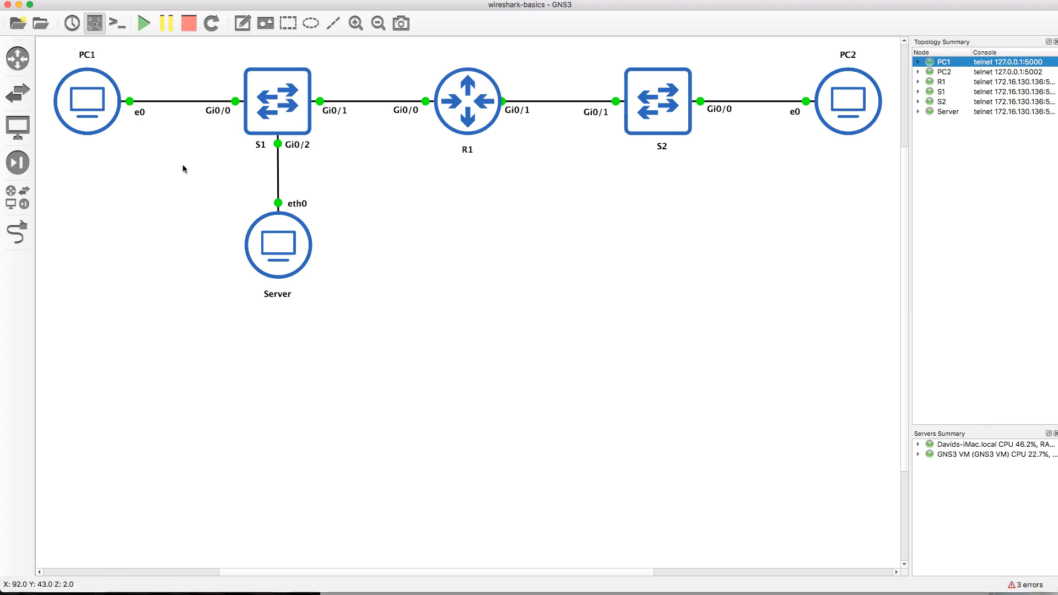
{"action": "mouse_move", "coordinate": [276, 101]}
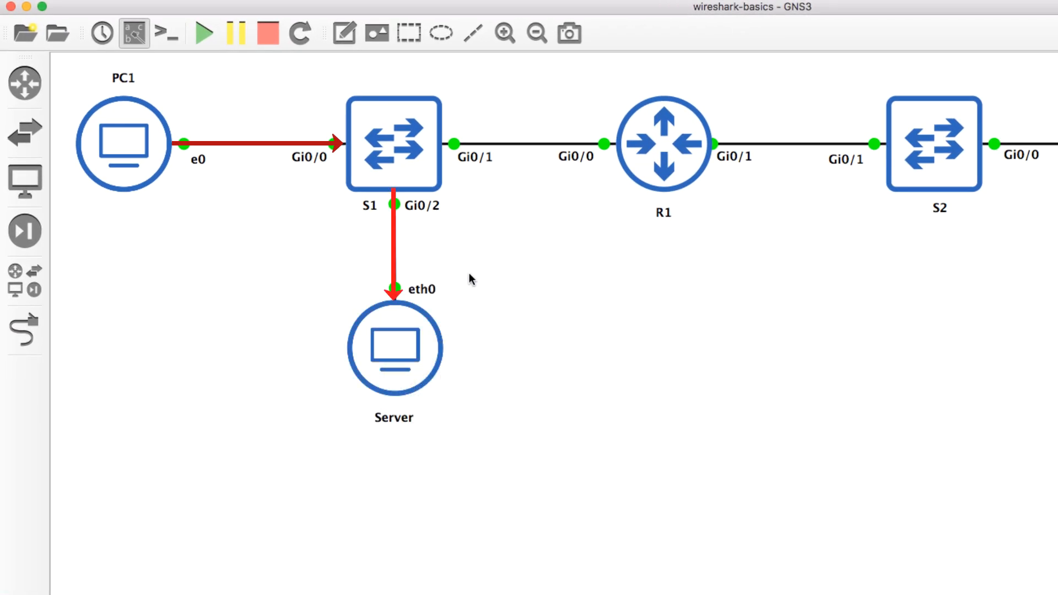
- Start a GNS3 packet capture on the S1 Gi0/1 to R1 Gi0/0 link with the suggested file name
{"action": "left_click", "coordinate": [267, 32]}
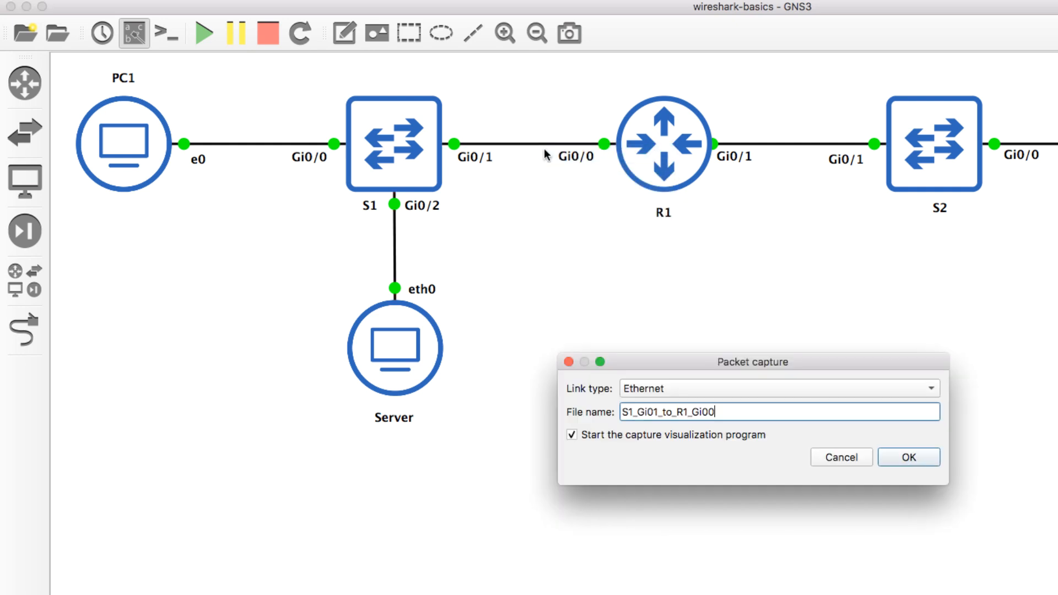
{"action": "left_click", "coordinate": [908, 457]}
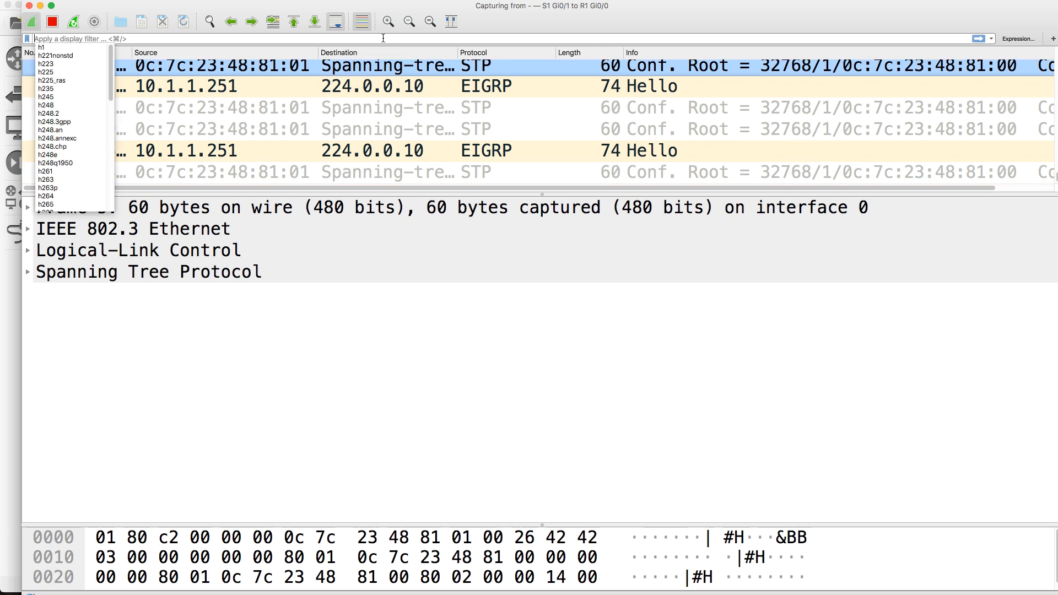
- Watch live STP and EIGRP traffic and enter 'http' in Wireshark's display filter
{"action": "type", "text": "http://go.microsoft.com/fwlink/p/?LinkId=255141"}
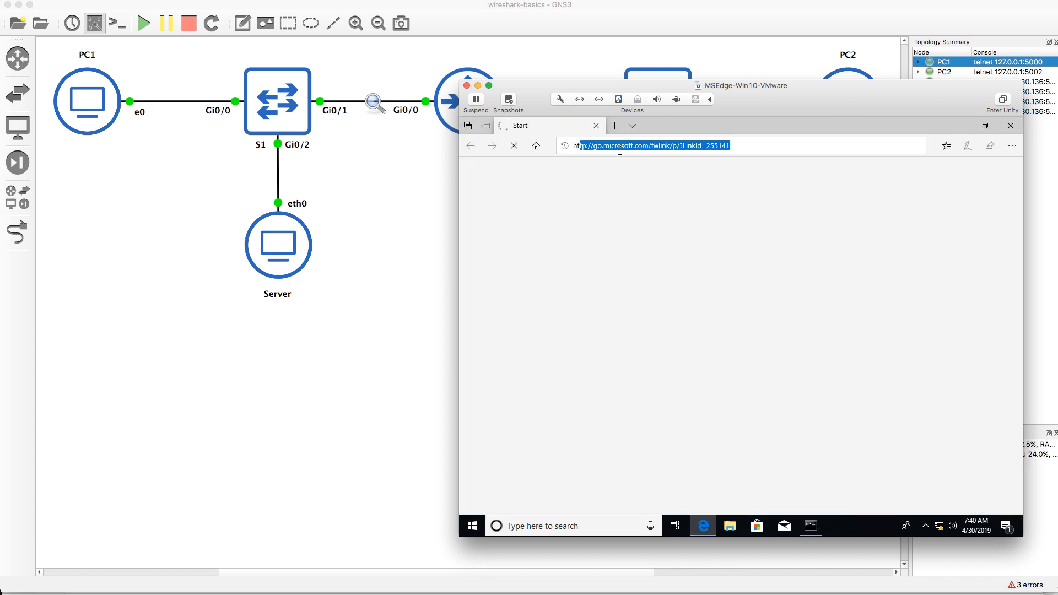
{"action": "left_click", "coordinate": [648, 145]}
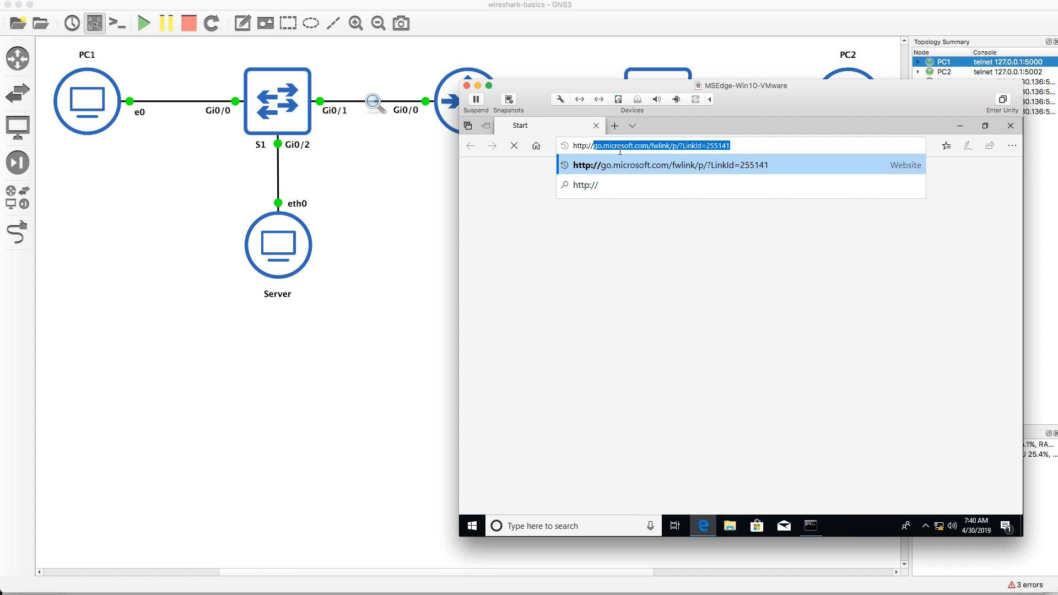
{"action": "type", "text": "http://10.1.1.100"}
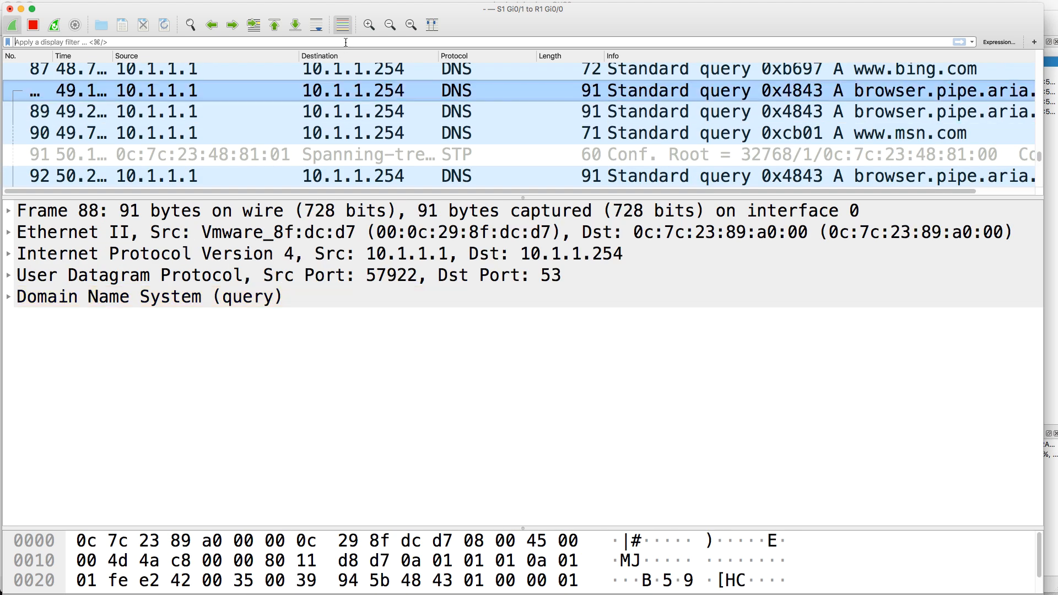
- Filter Wireshark on 'dns' to list the queries from 10.1.1.1 to 10.1.1.254
{"action": "type", "text": "dns"}
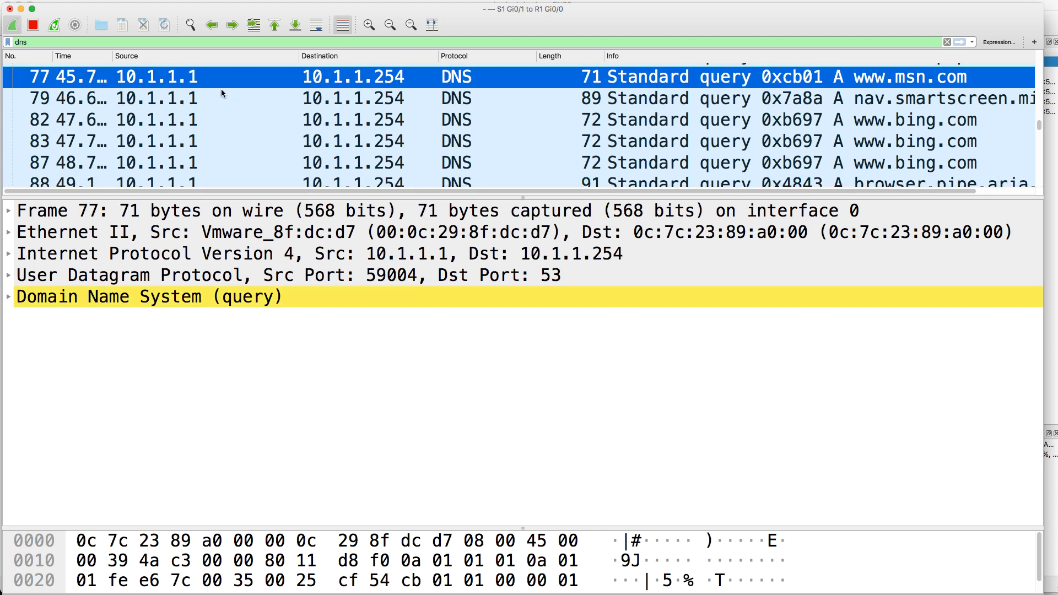
{"action": "mouse_move", "coordinate": [208, 376]}
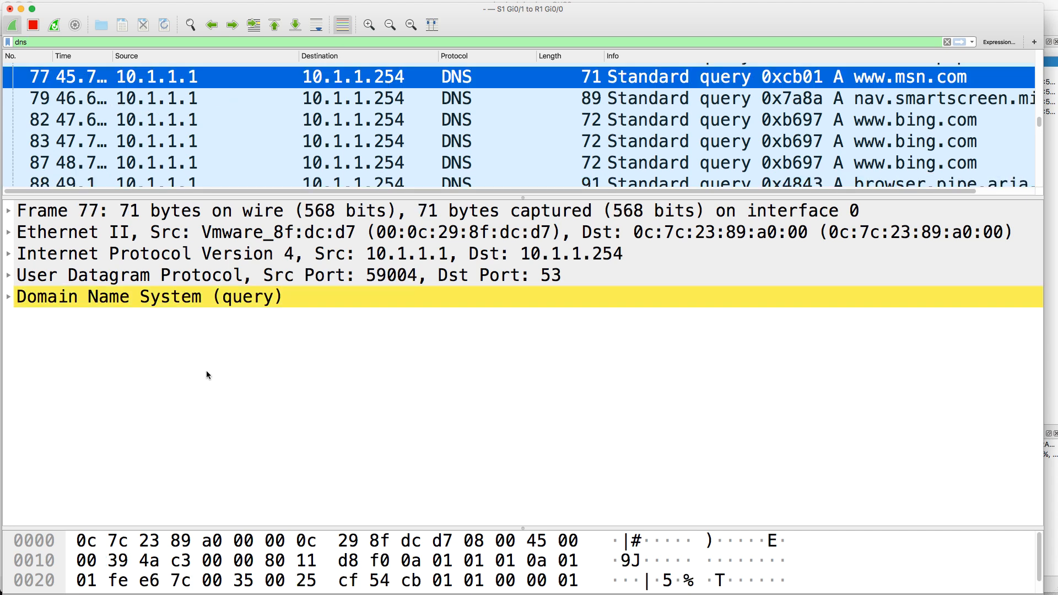
{"action": "left_click", "coordinate": [135, 296]}
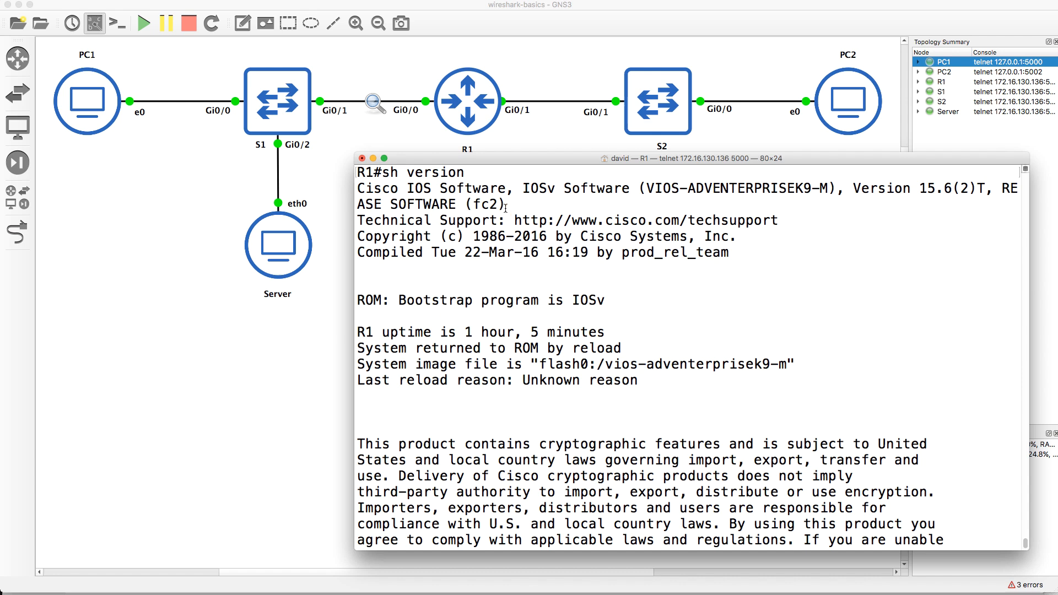
- Run 'sh run | i dns' on R1 and highlight the dns-server 10.1.1.254 and 10.1.2.254 lines
{"action": "left_click_drag", "start_coordinate": [358, 188], "coordinate": [530, 188]}
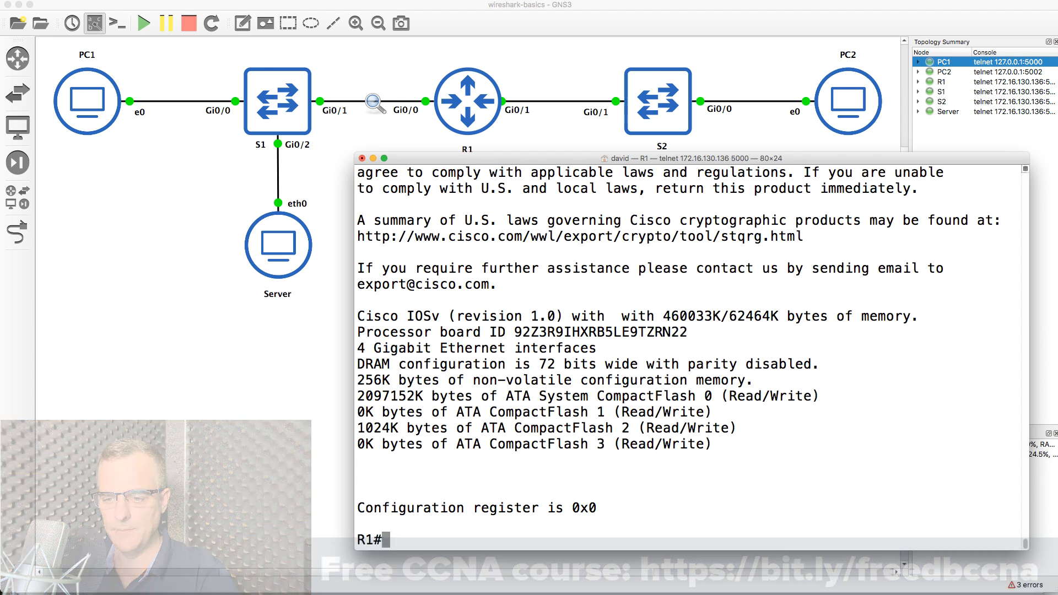
{"action": "type", "text": "sh run"}
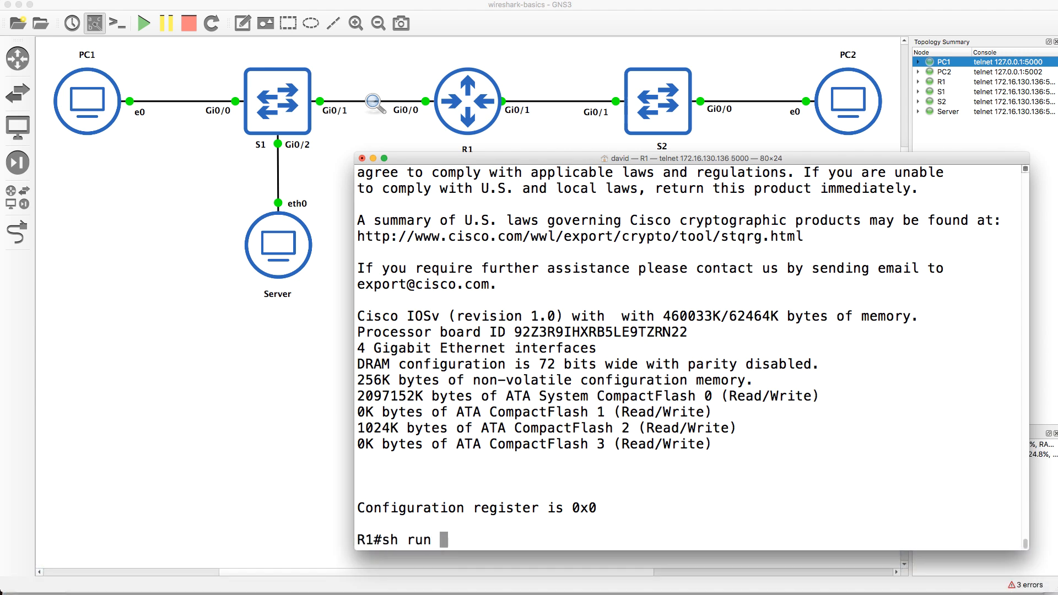
{"action": "type", "text": "| i dns"}
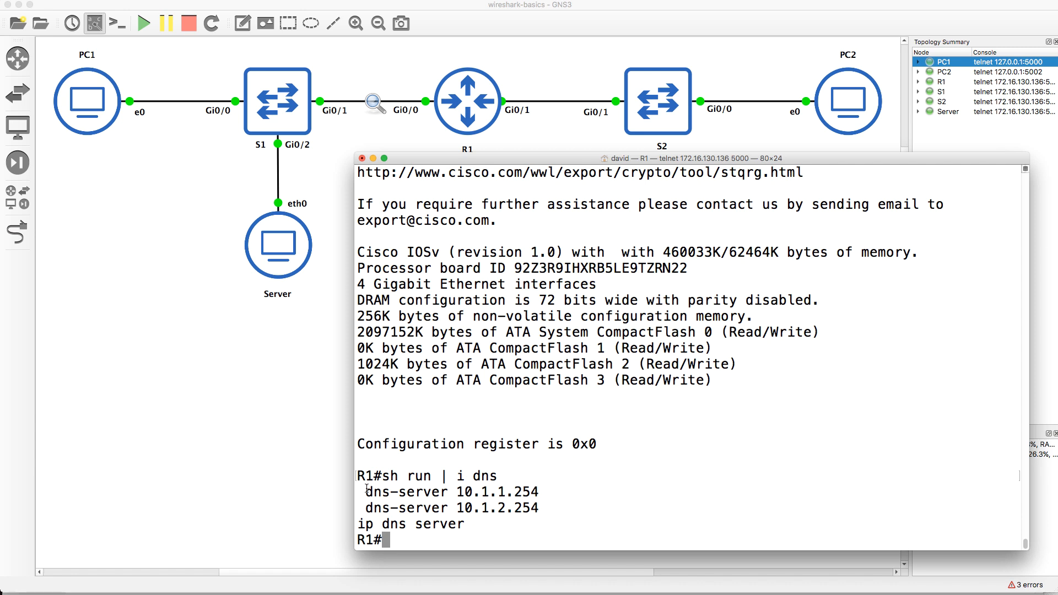
{"action": "left_click_drag", "start_coordinate": [358, 524], "coordinate": [464, 524]}
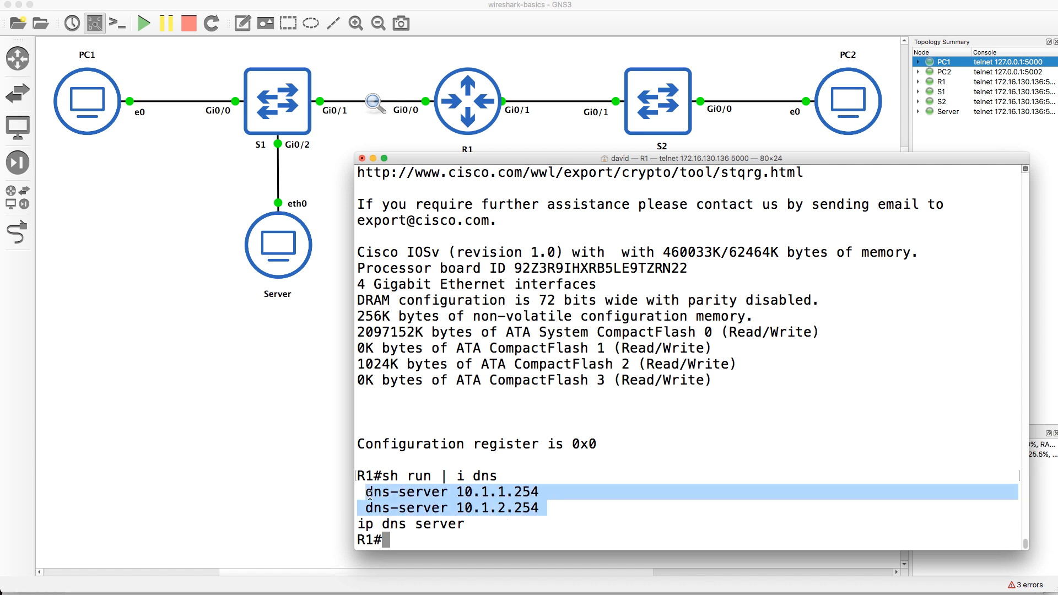
{"action": "type", "text": "sh run"}
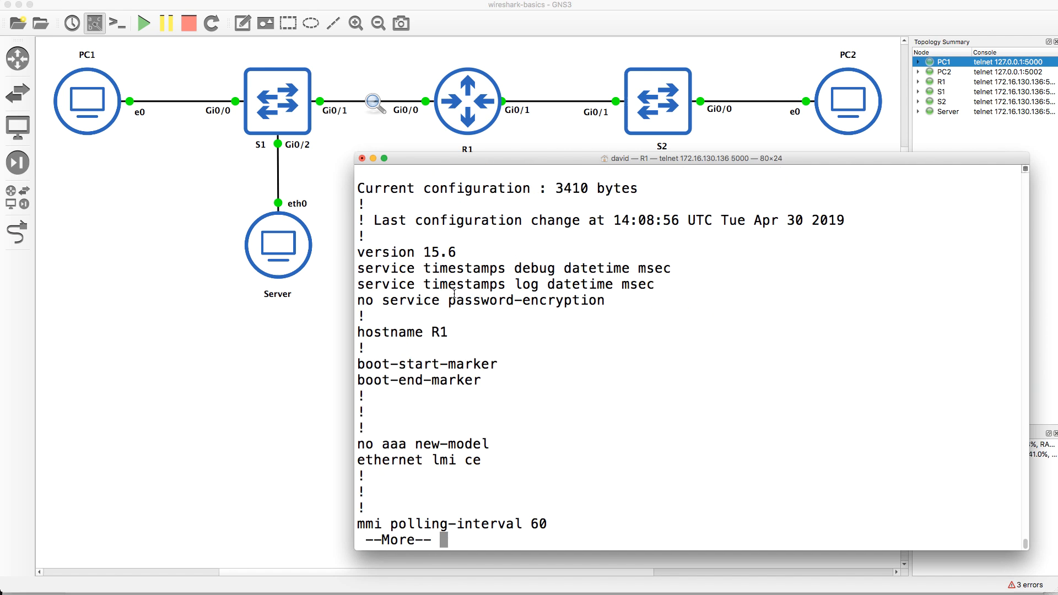
- Page through R1's running config, covering DHCP pools and the gns3.com host, then ping gns3.com
{"action": "key", "text": "space"}
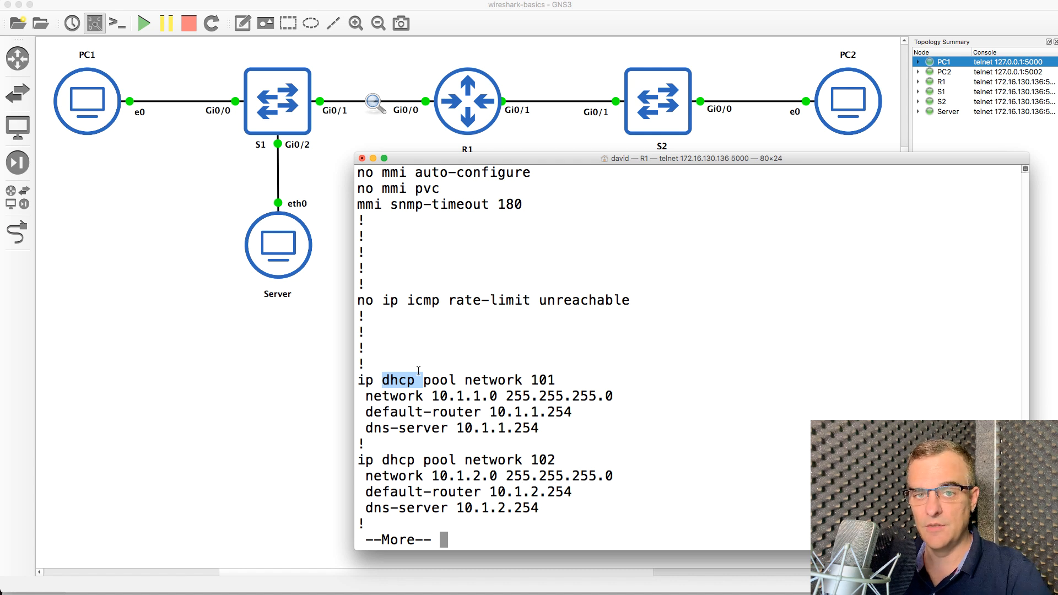
{"action": "key", "text": "space"}
{"action": "type", "text": "p"}
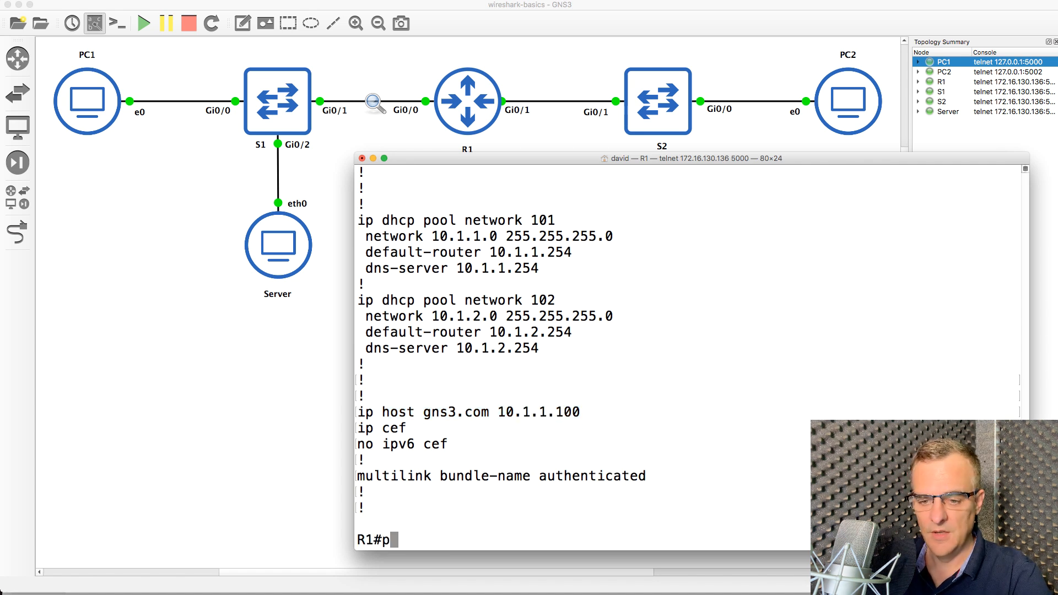
{"action": "type", "text": "ing gns3.c"}
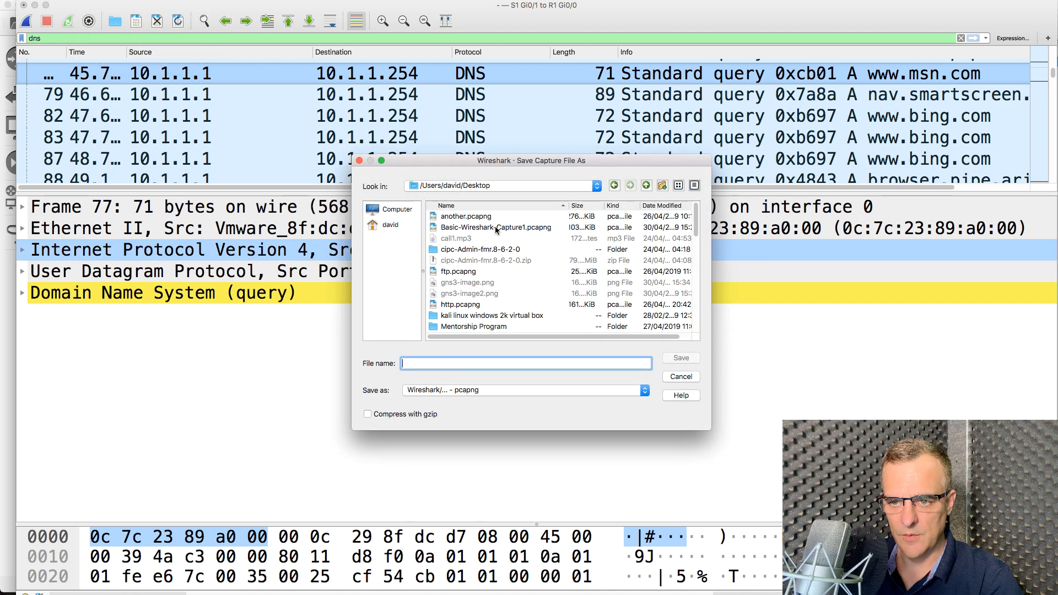
- Save the DNS capture to the Desktop as Basic-Wireshark-Capture2.pcapng
{"action": "left_click", "coordinate": [498, 227]}
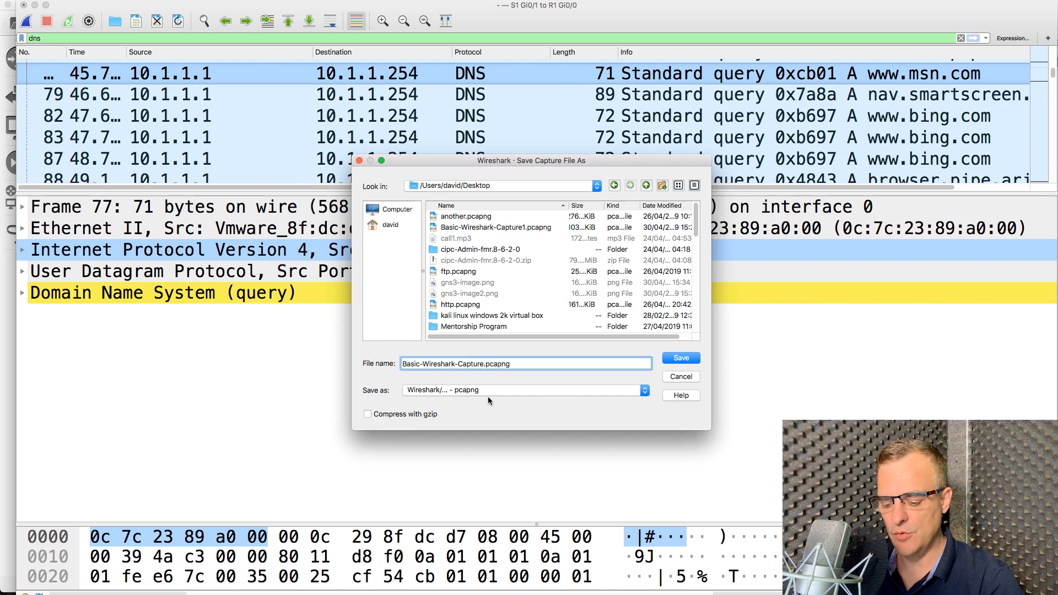
{"action": "left_click", "coordinate": [680, 357]}
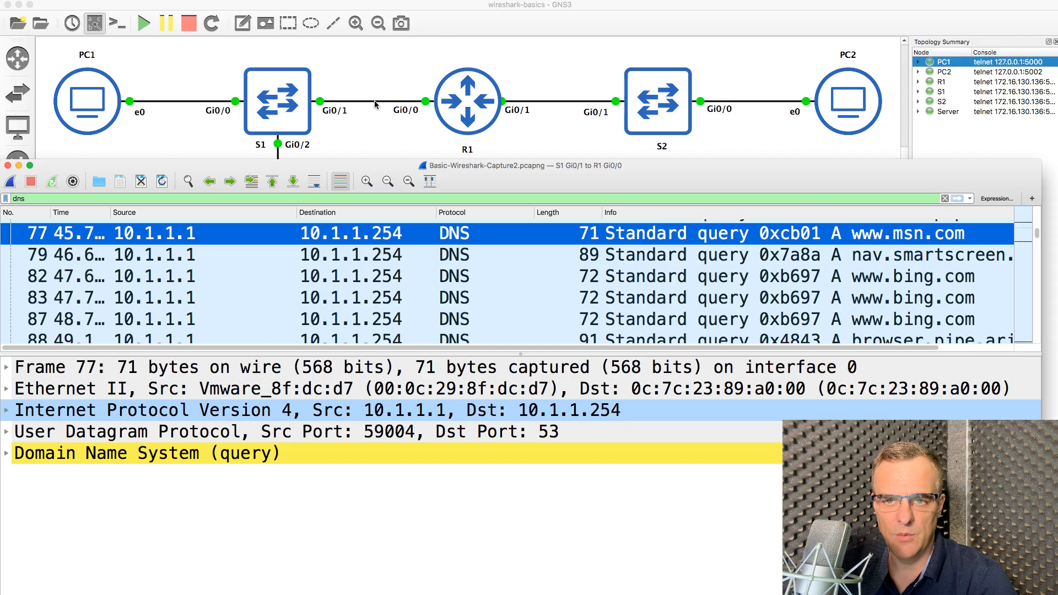
{"action": "mouse_move", "coordinate": [154, 105]}
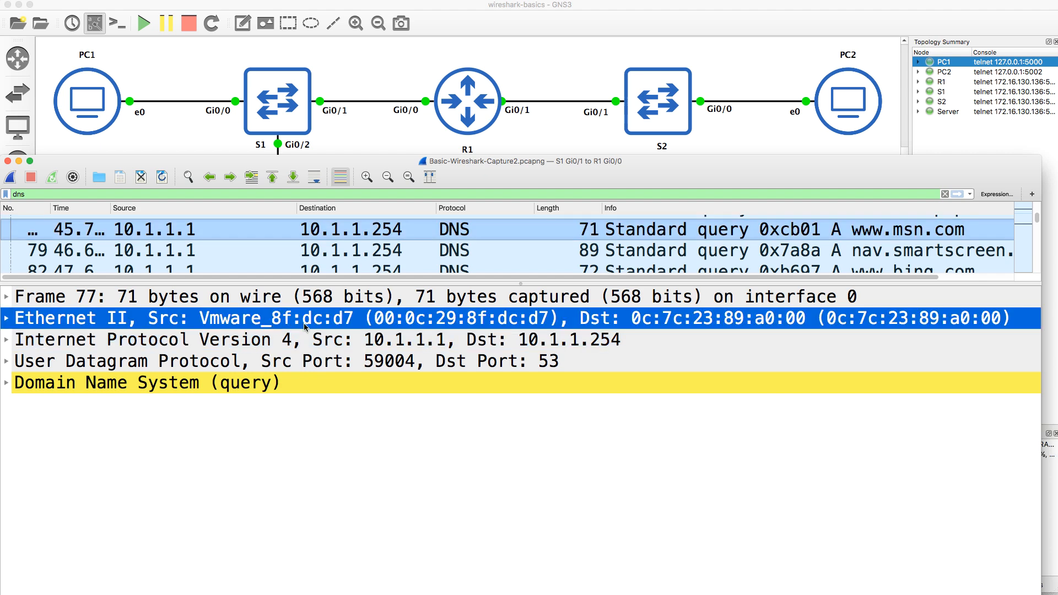
{"action": "mouse_move", "coordinate": [713, 328]}
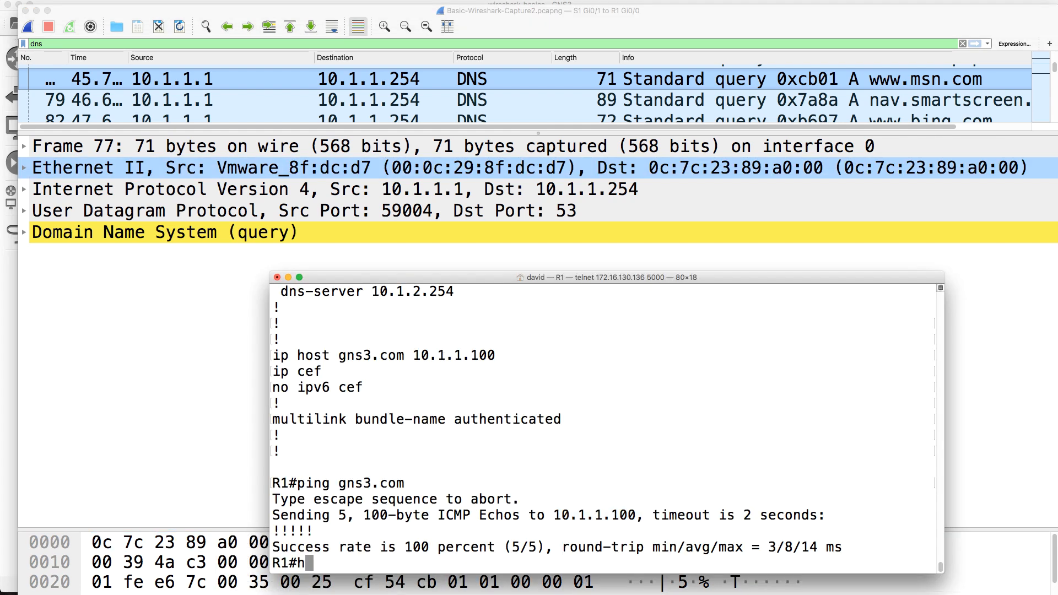
- Run 'sh int g0/0' on R1 to show MAC 0c7c.2389.a000
{"action": "type", "text": "sh int"}
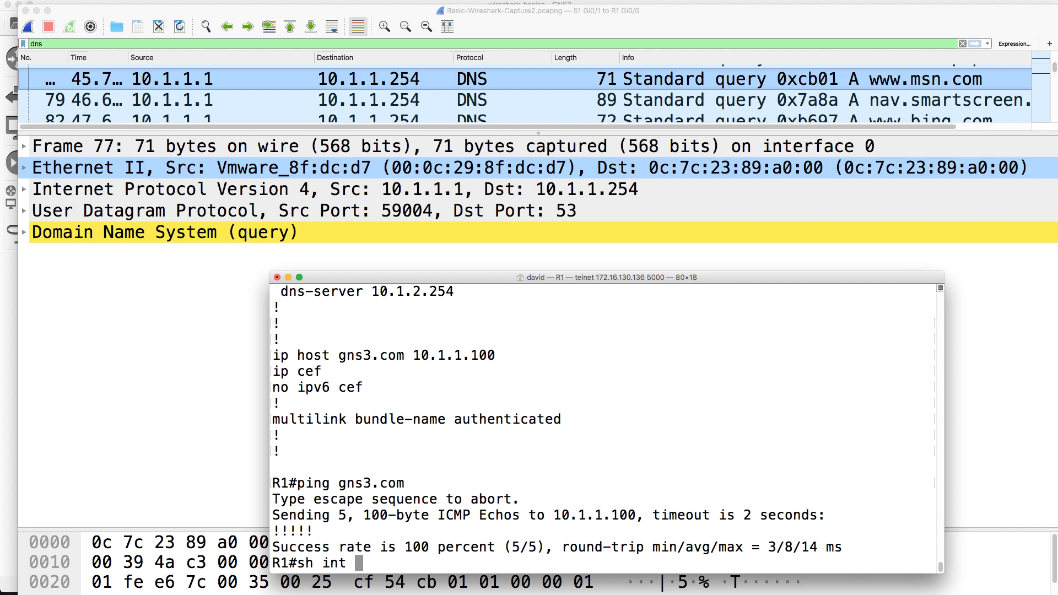
{"action": "type", "text": "g"}
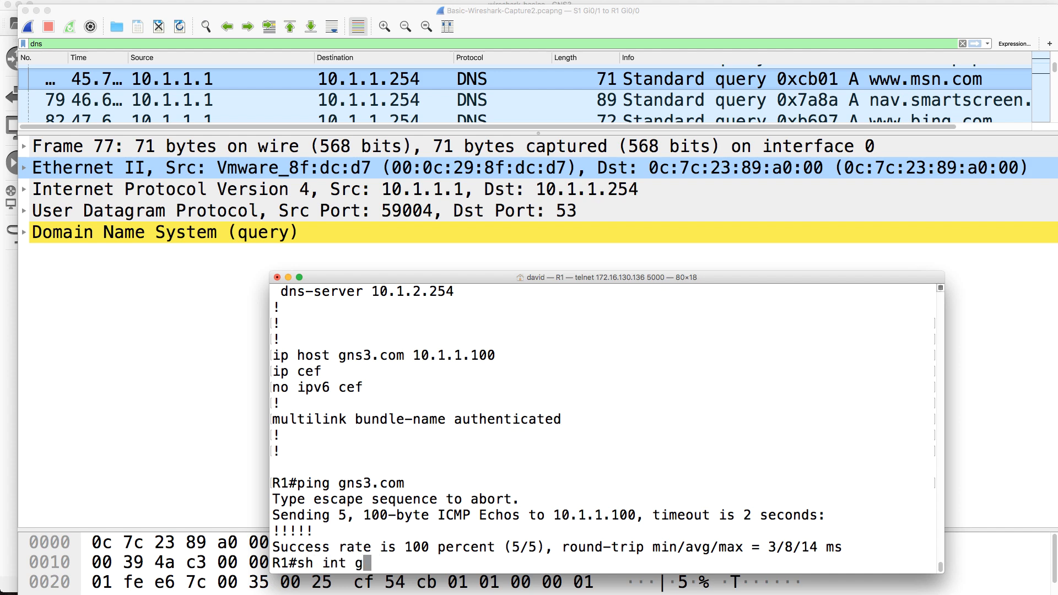
{"action": "key", "text": "Return"}
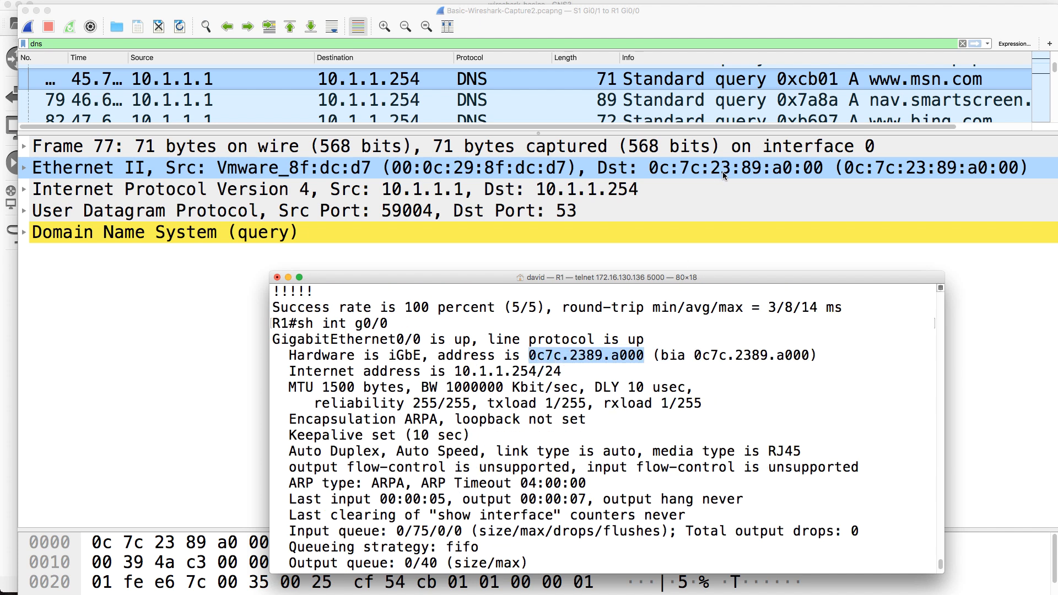
{"action": "mouse_move", "coordinate": [301, 223]}
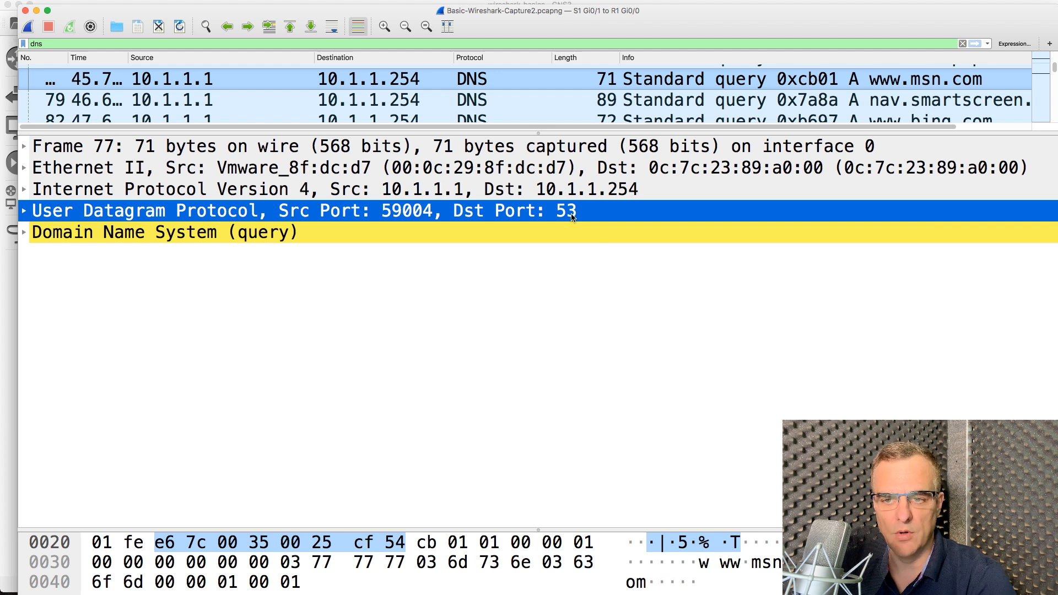
- Inspect frame 77's UDP header (source port 59004, destination 53), then expand its Domain Name System section
{"action": "left_click", "coordinate": [24, 210]}
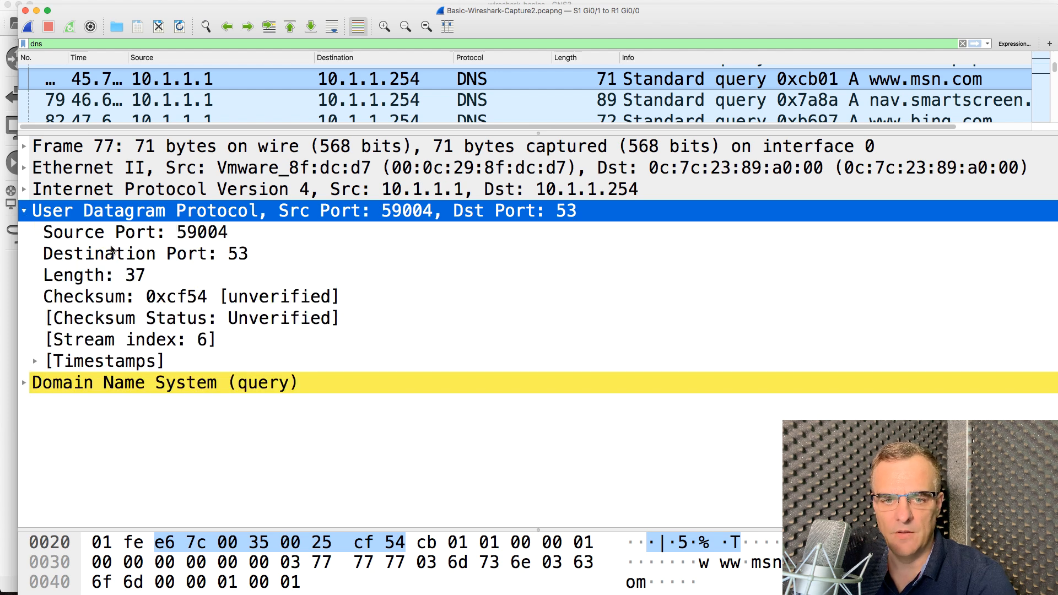
{"action": "left_click", "coordinate": [146, 254]}
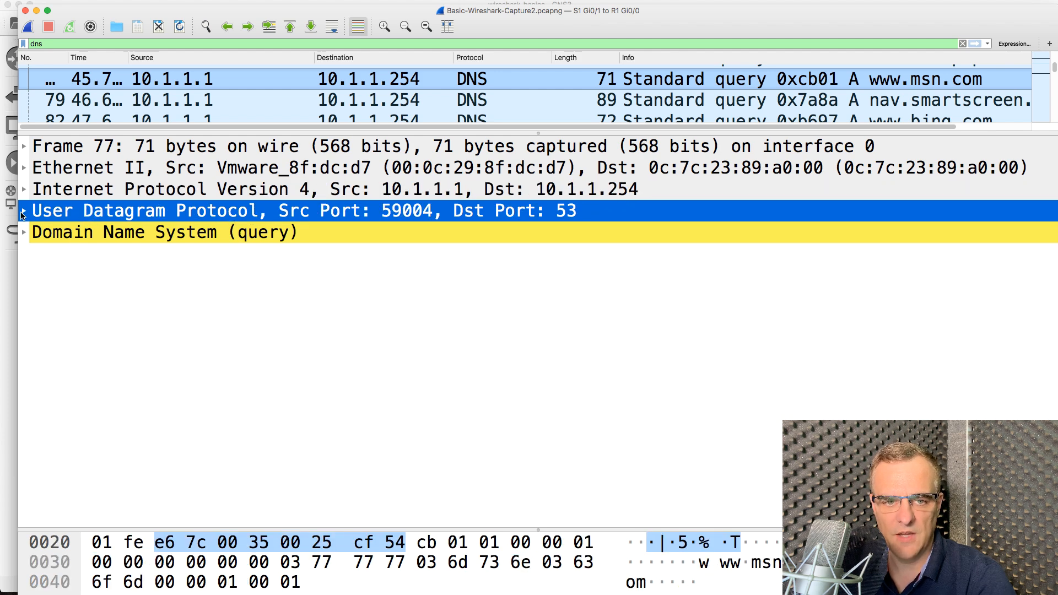
{"action": "left_click", "coordinate": [24, 210]}
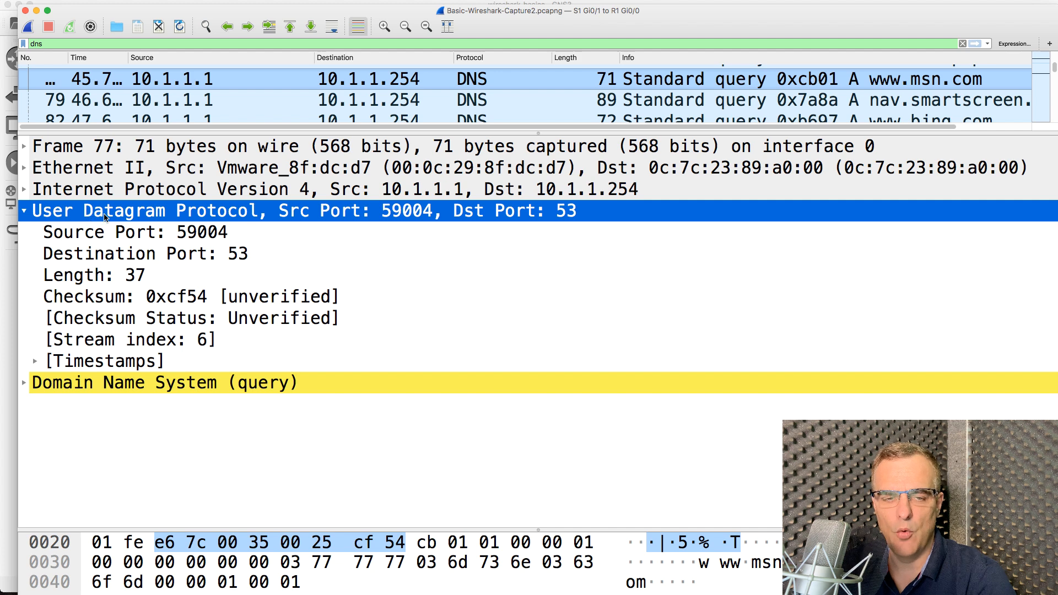
{"action": "mouse_move", "coordinate": [202, 213]}
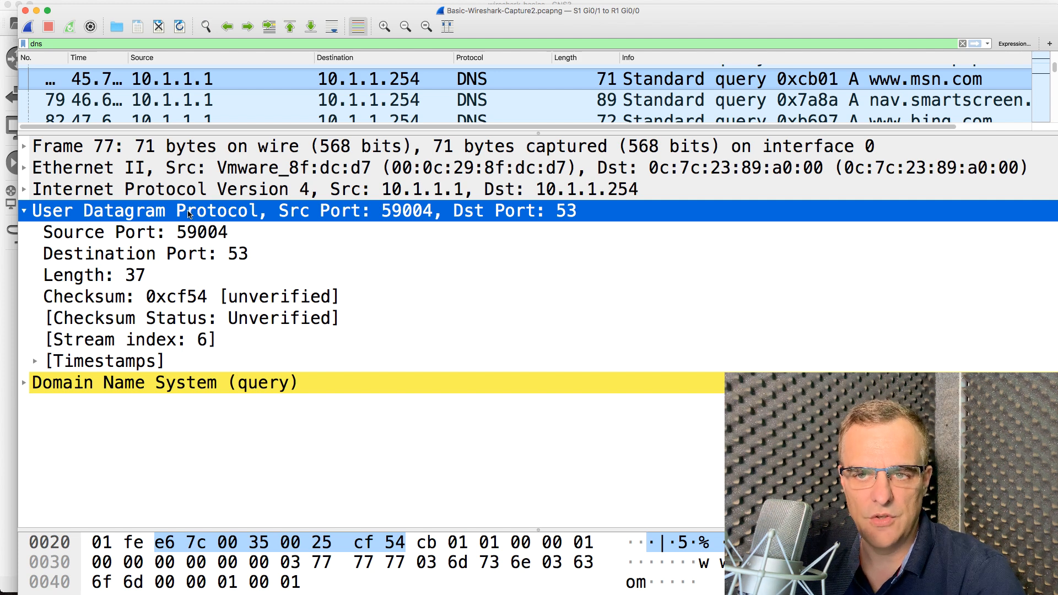
{"action": "left_click", "coordinate": [144, 254]}
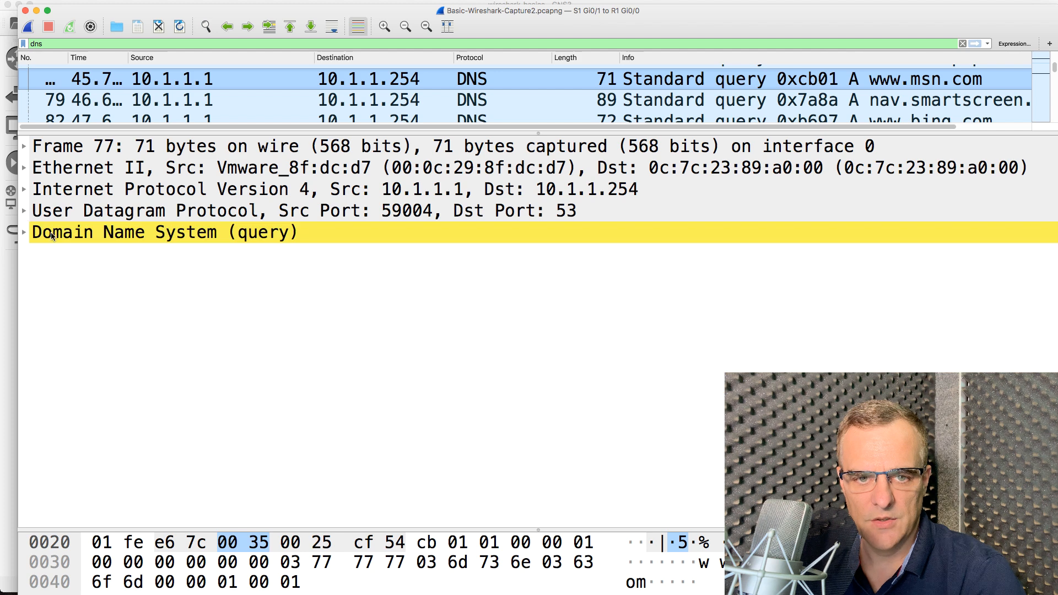
{"action": "left_click", "coordinate": [24, 232]}
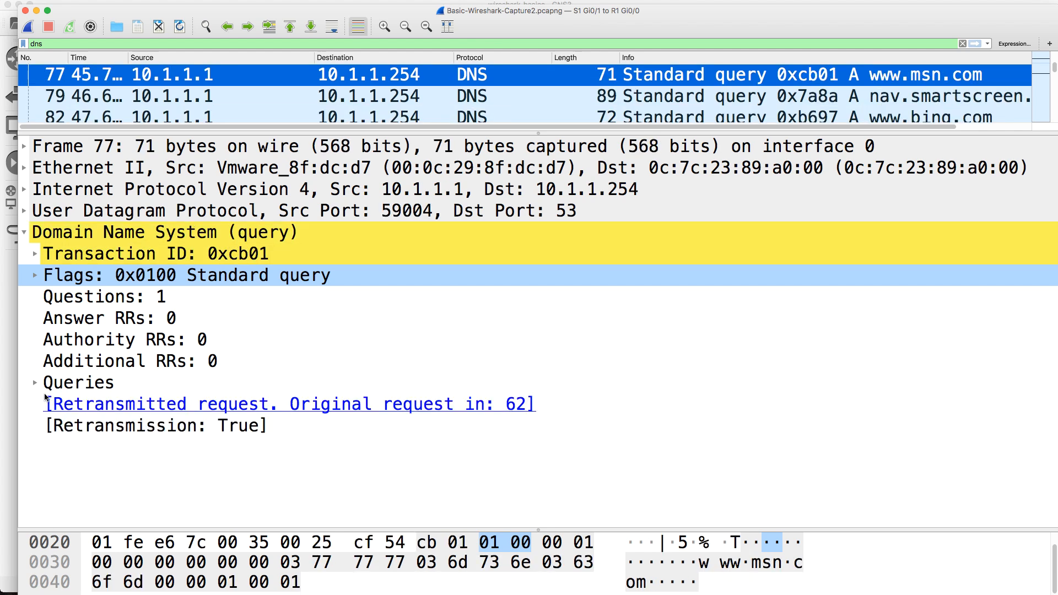
{"action": "left_click", "coordinate": [33, 382]}
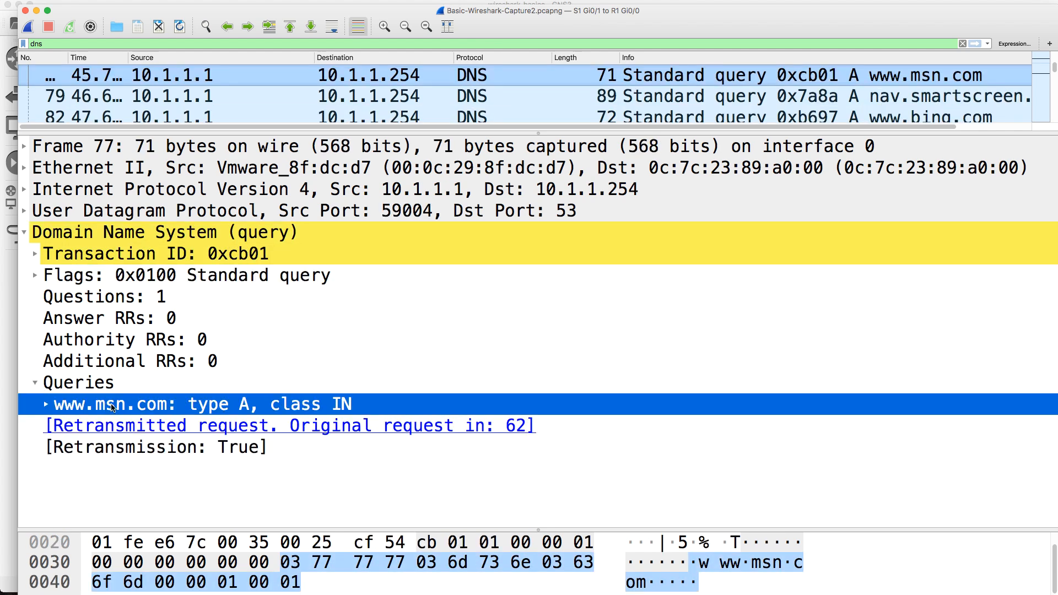
{"action": "left_click", "coordinate": [46, 404]}
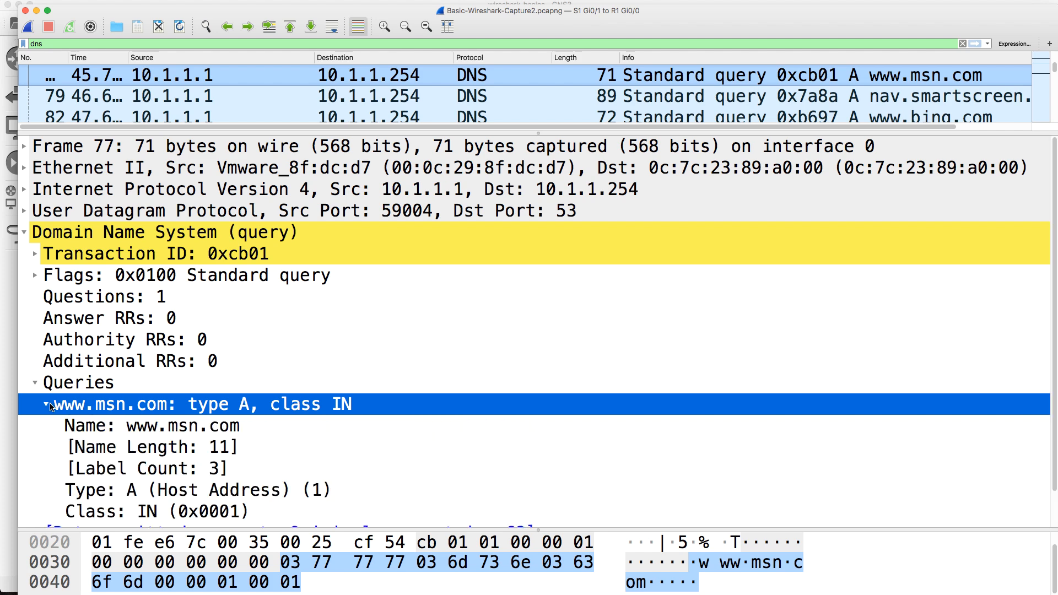
{"action": "left_click", "coordinate": [45, 404]}
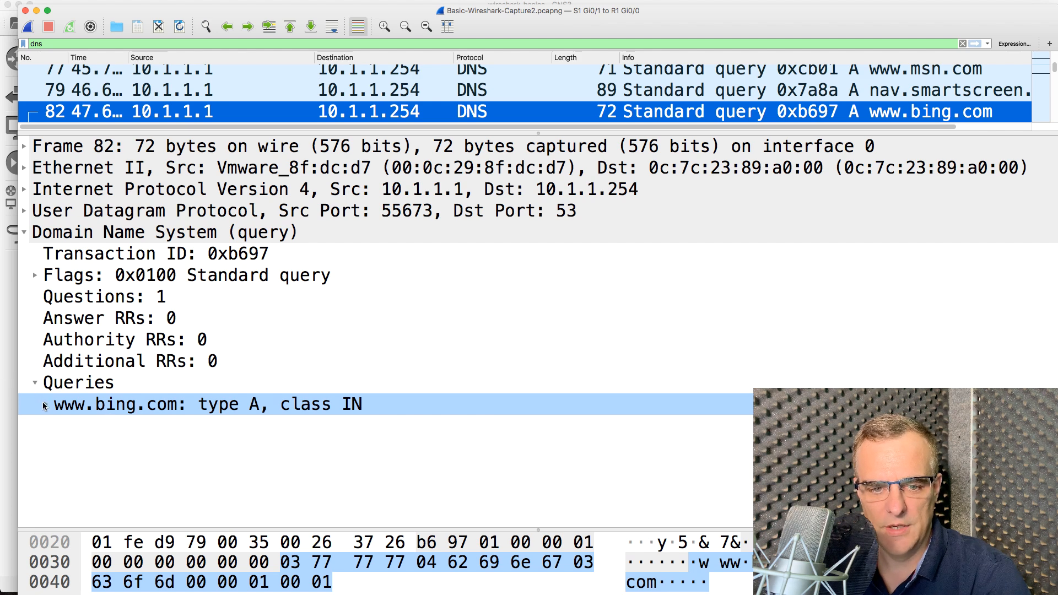
{"action": "left_click", "coordinate": [45, 404]}
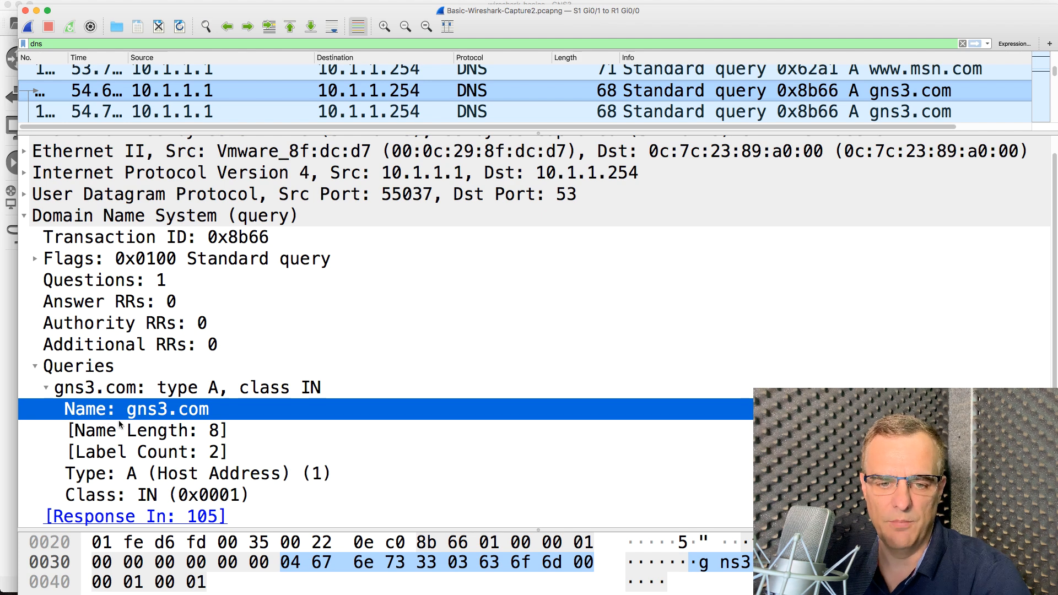
{"action": "mouse_move", "coordinate": [336, 90]}
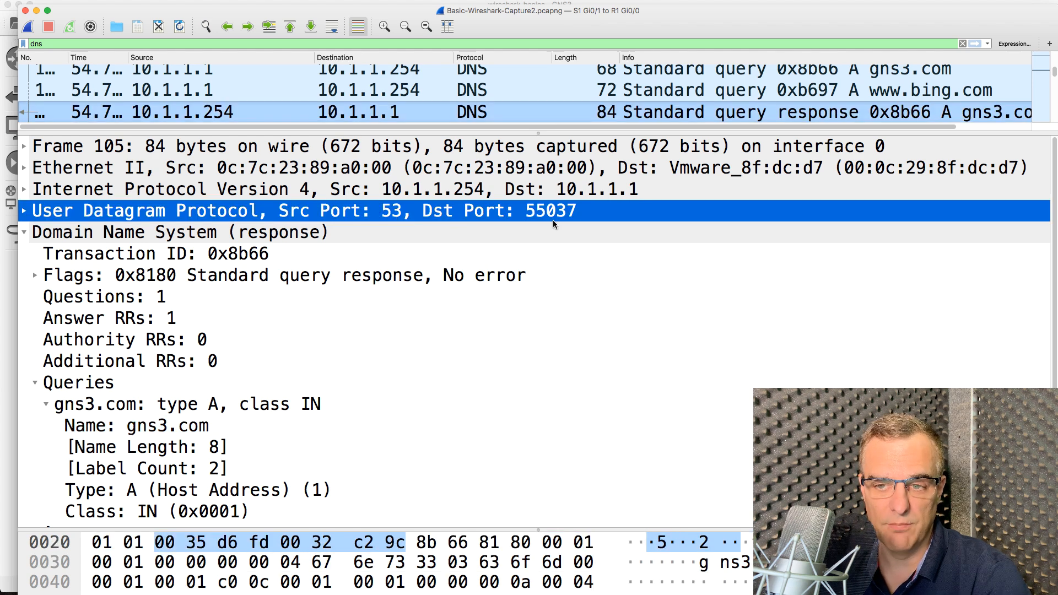
{"action": "mouse_move", "coordinate": [270, 112]}
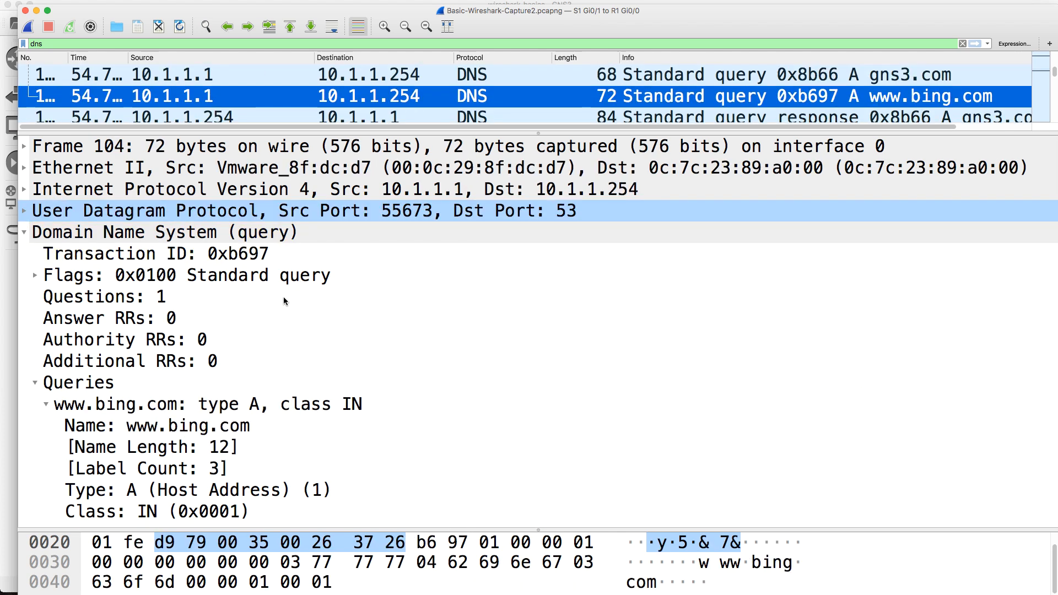
{"action": "mouse_move", "coordinate": [408, 220]}
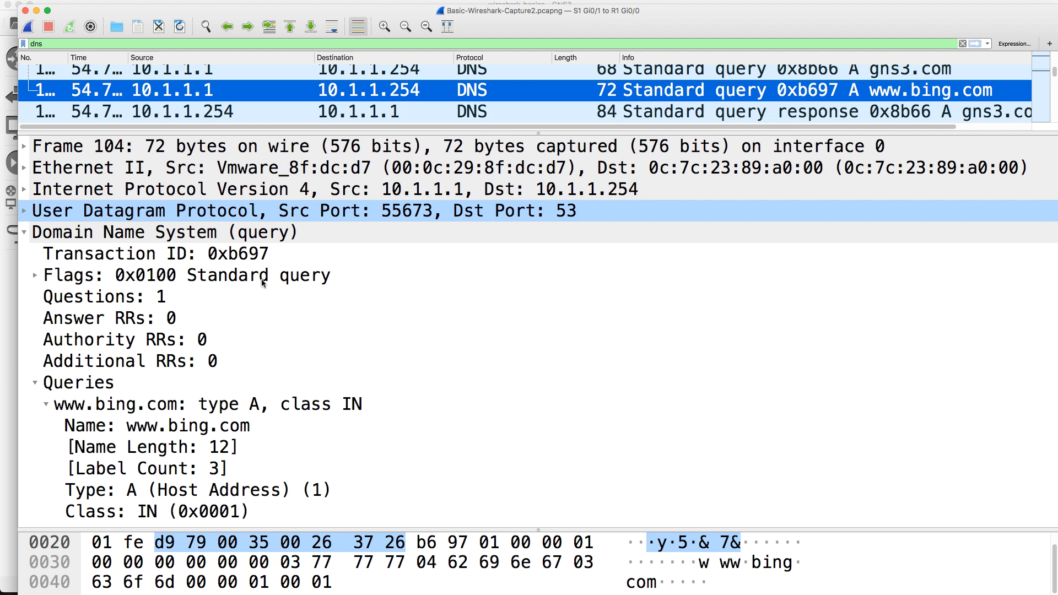
{"action": "left_click", "coordinate": [157, 426]}
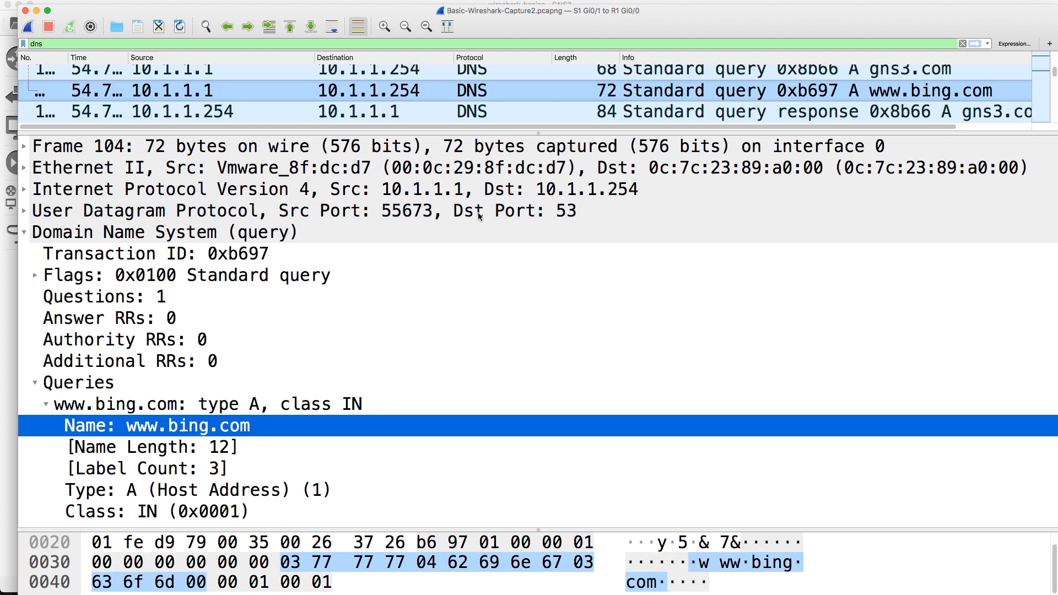
{"action": "left_click", "coordinate": [202, 211]}
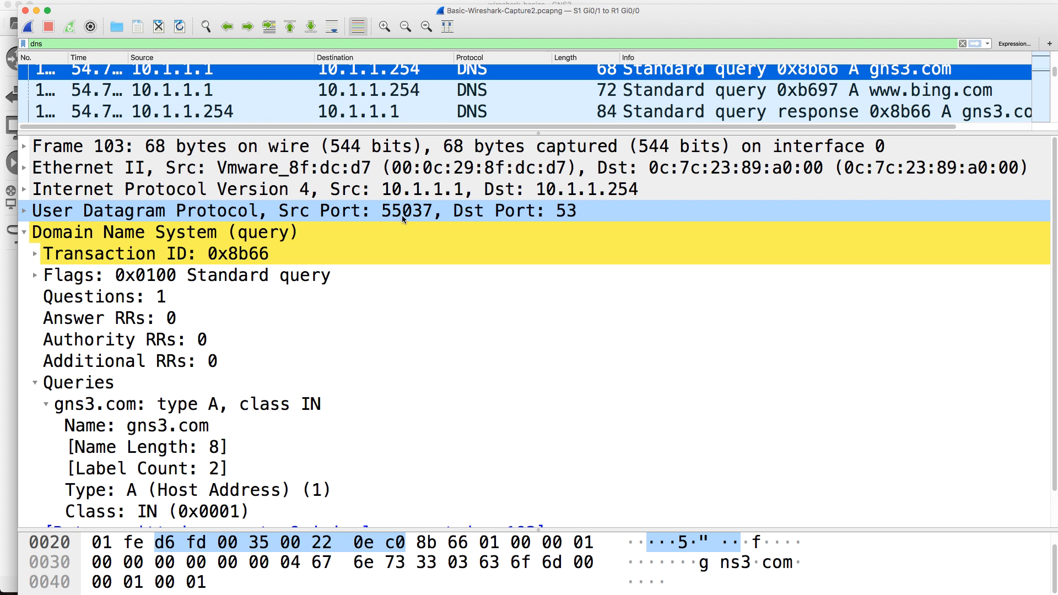
{"action": "mouse_move", "coordinate": [430, 211]}
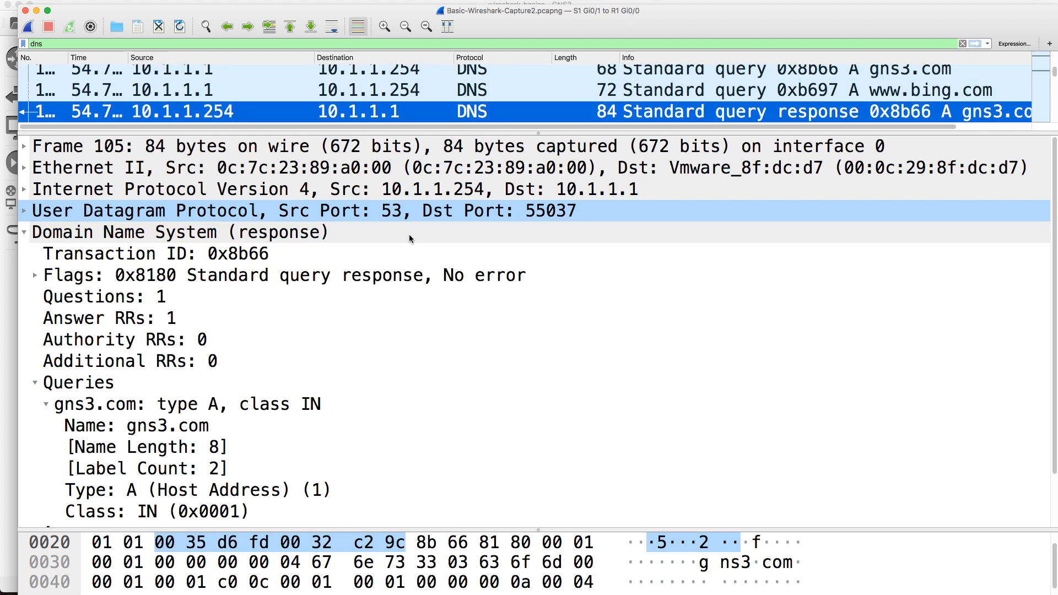
{"action": "mouse_move", "coordinate": [550, 220]}
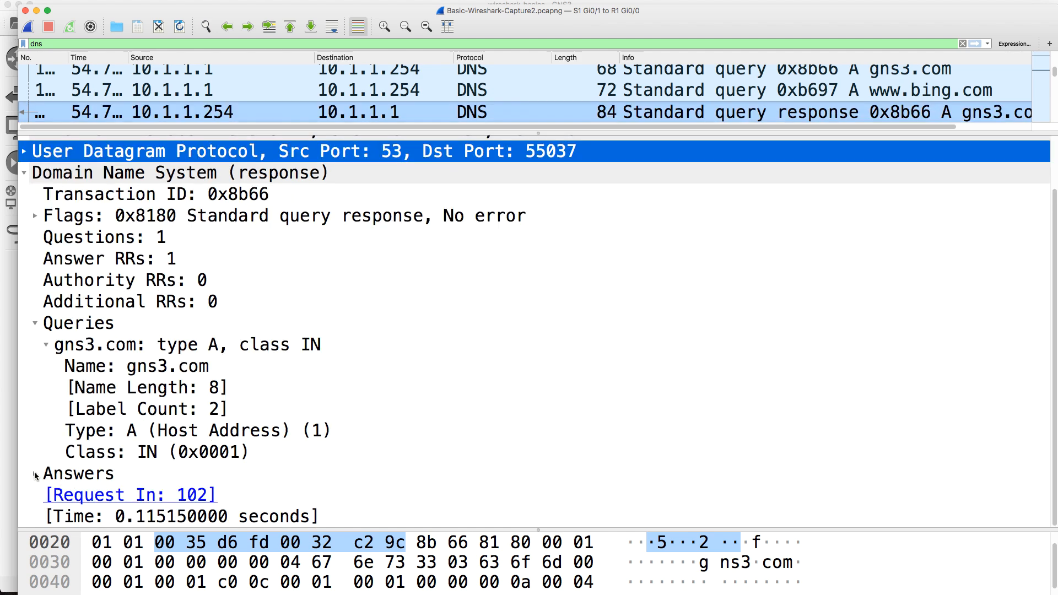
{"action": "left_click", "coordinate": [34, 473]}
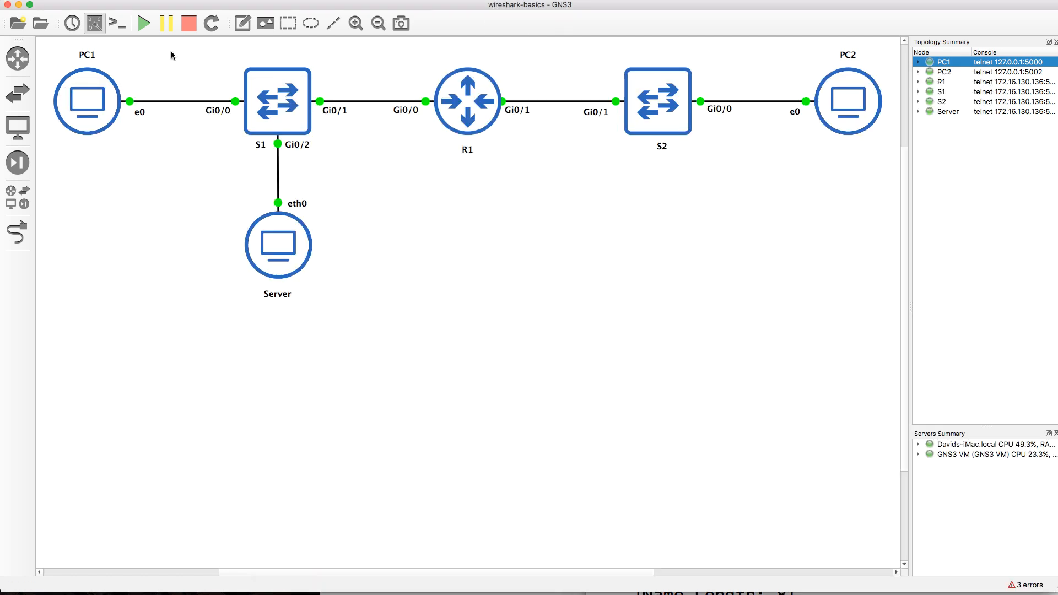
- Filter the Wireshark capture for http, then open switch S1's console from GNS3
{"action": "left_click", "coordinate": [277, 245]}
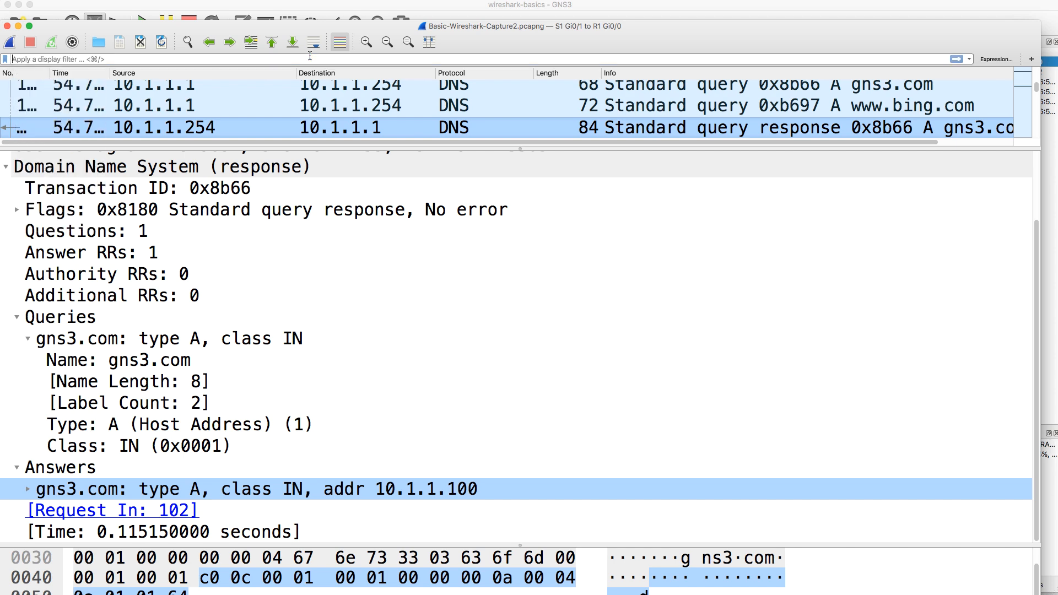
{"action": "type", "text": "http"}
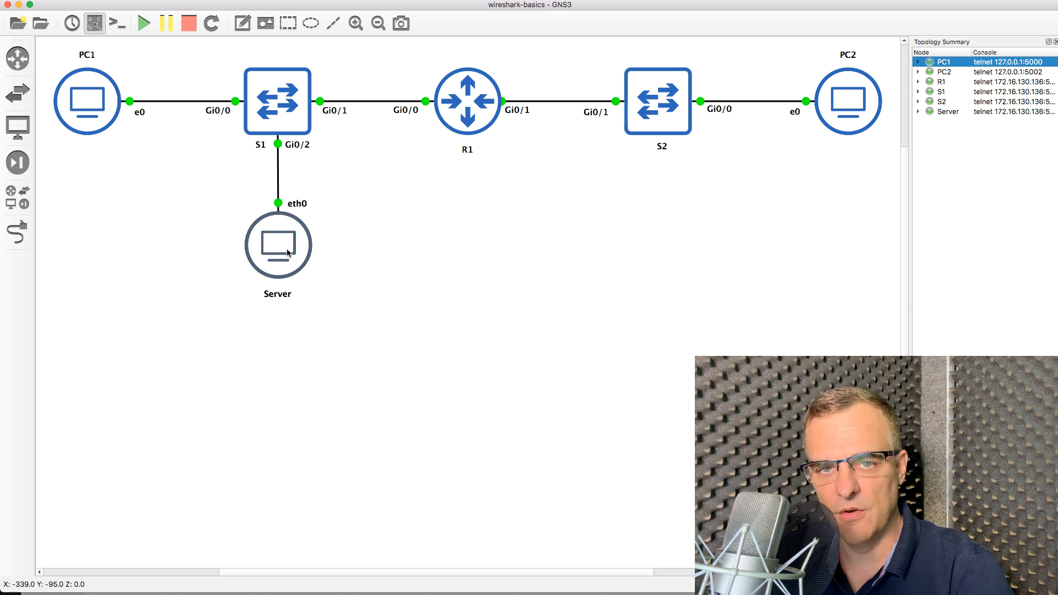
{"action": "mouse_move", "coordinate": [277, 102]}
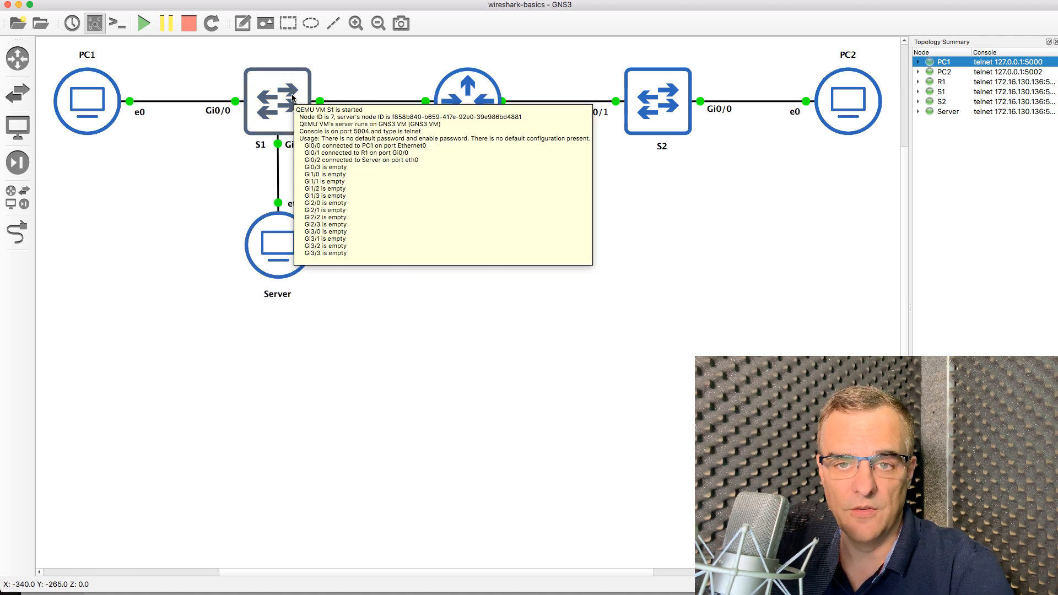
{"action": "double_click", "coordinate": [277, 102]}
{"action": "type", "text": "en"}
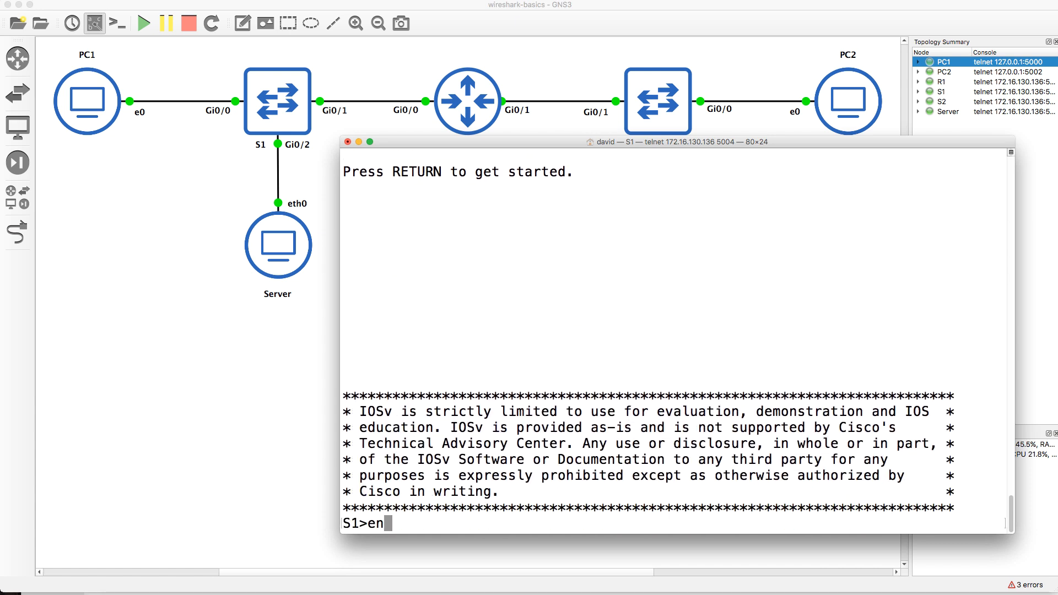
- Run show mac address-table on switch S1
{"action": "type", "text": "show mac-ad"}
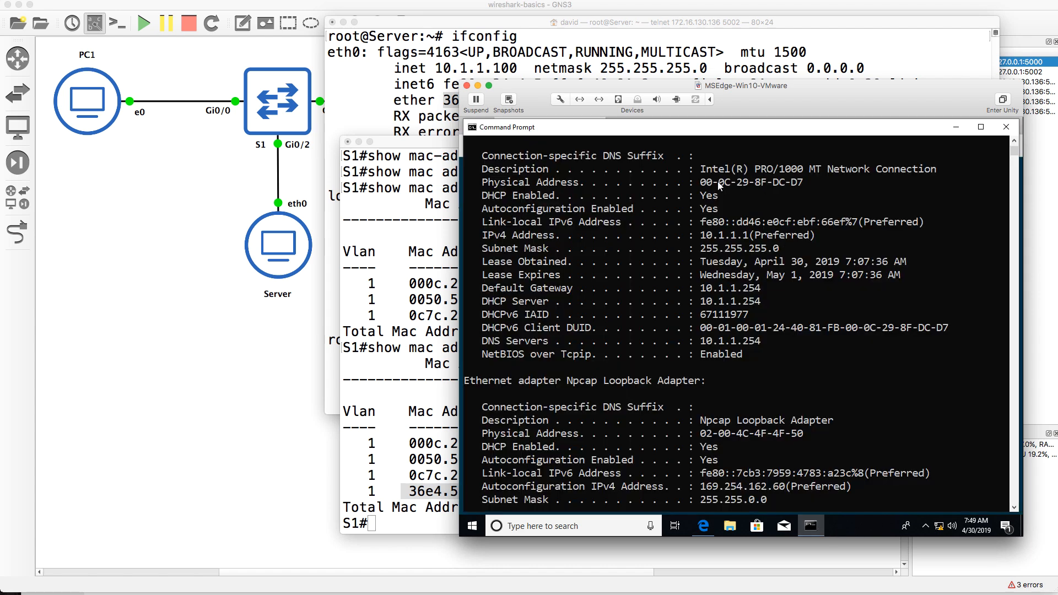
{"action": "mouse_move", "coordinate": [776, 192]}
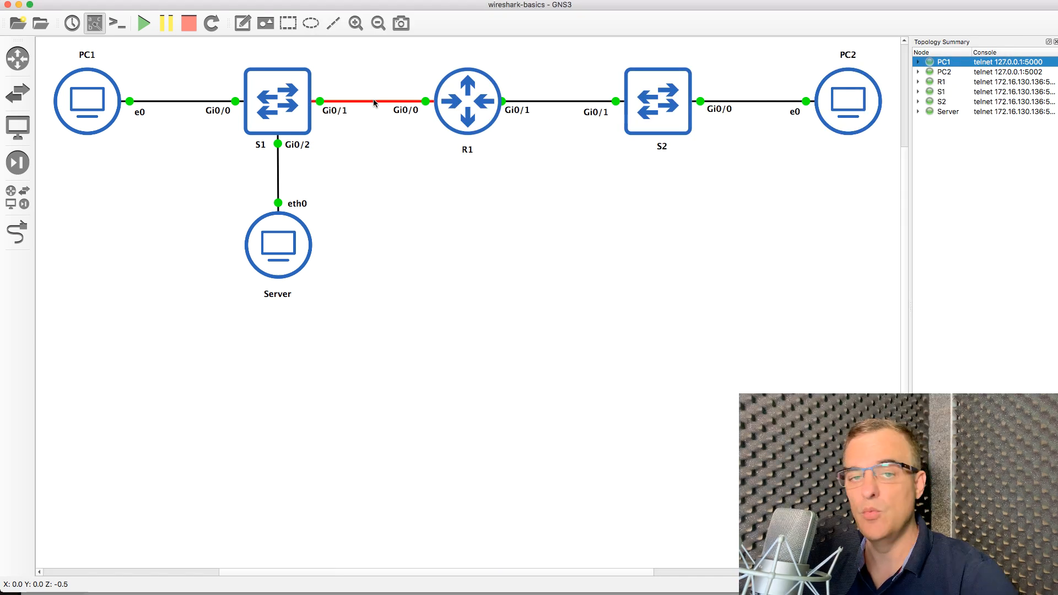
{"action": "mouse_move", "coordinate": [373, 102]}
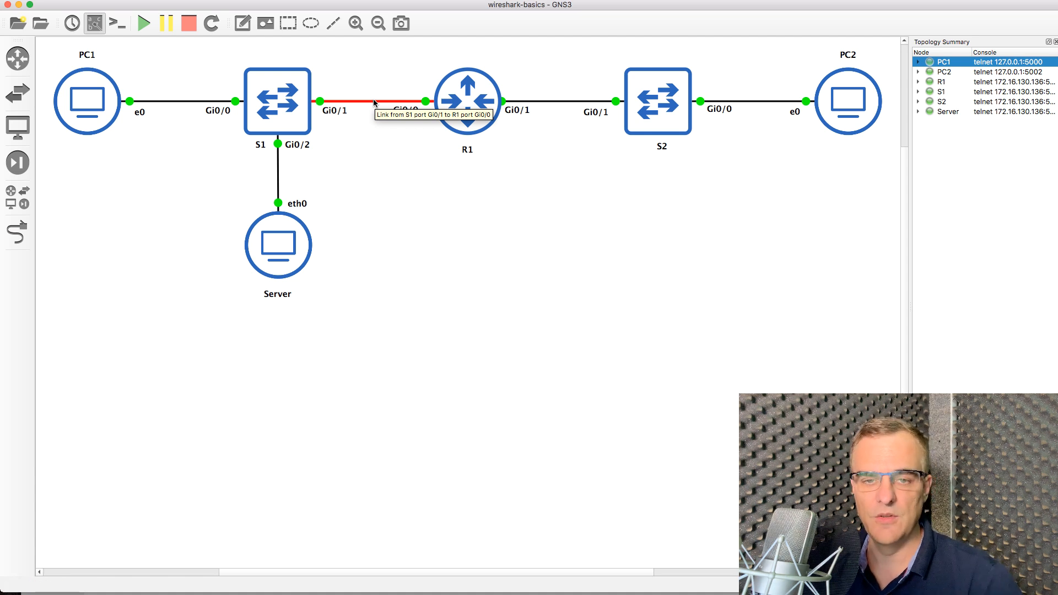